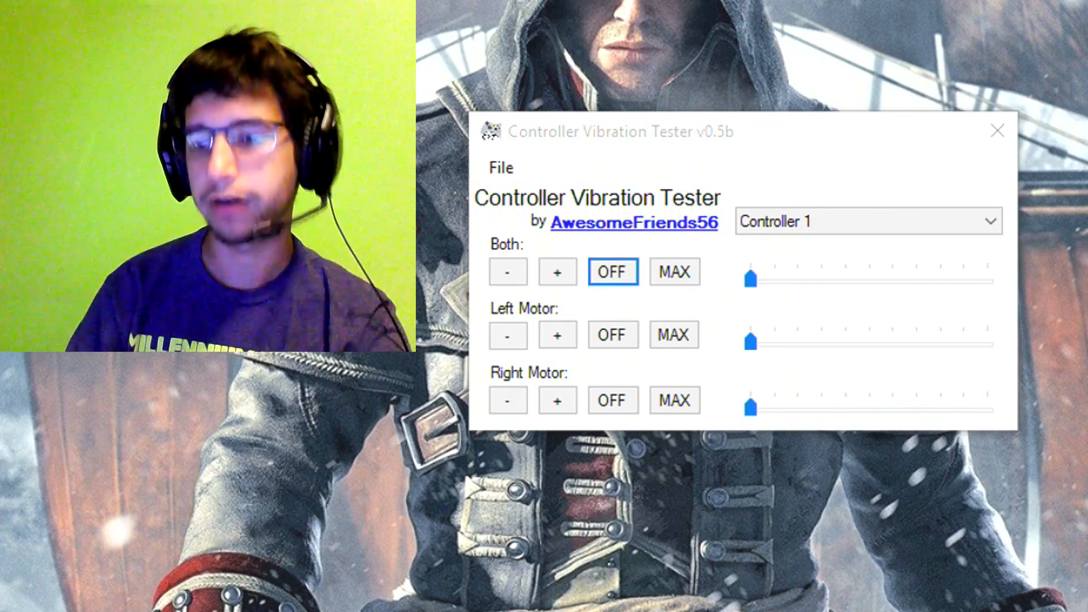
mouse_move(569, 298)
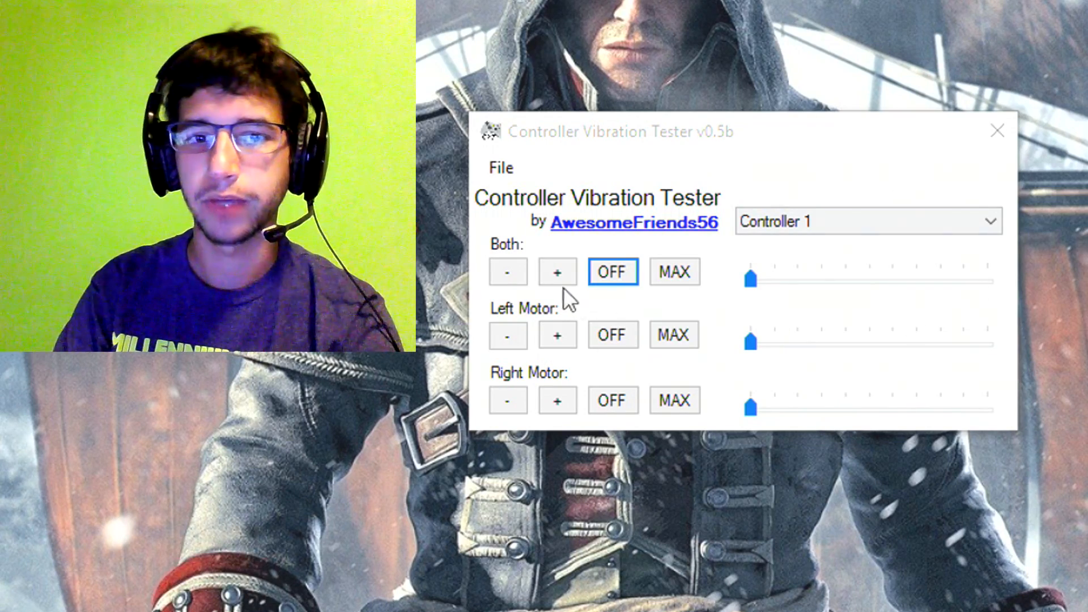
mouse_move(475, 403)
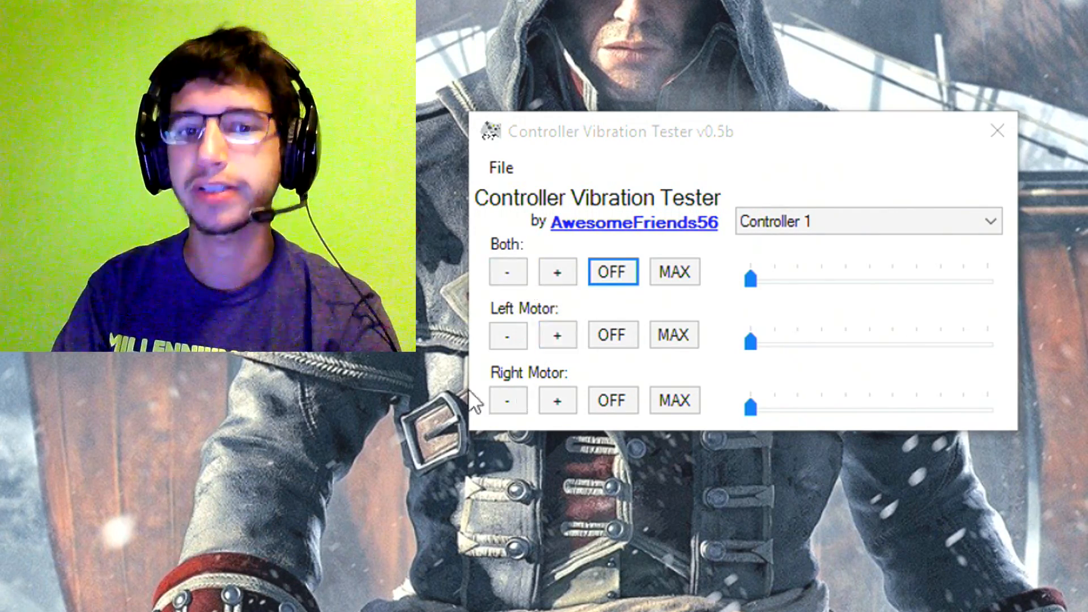
Step: Nudge the Both strength up once and keep Controller 1 as the tested controller
left_click(556, 270)
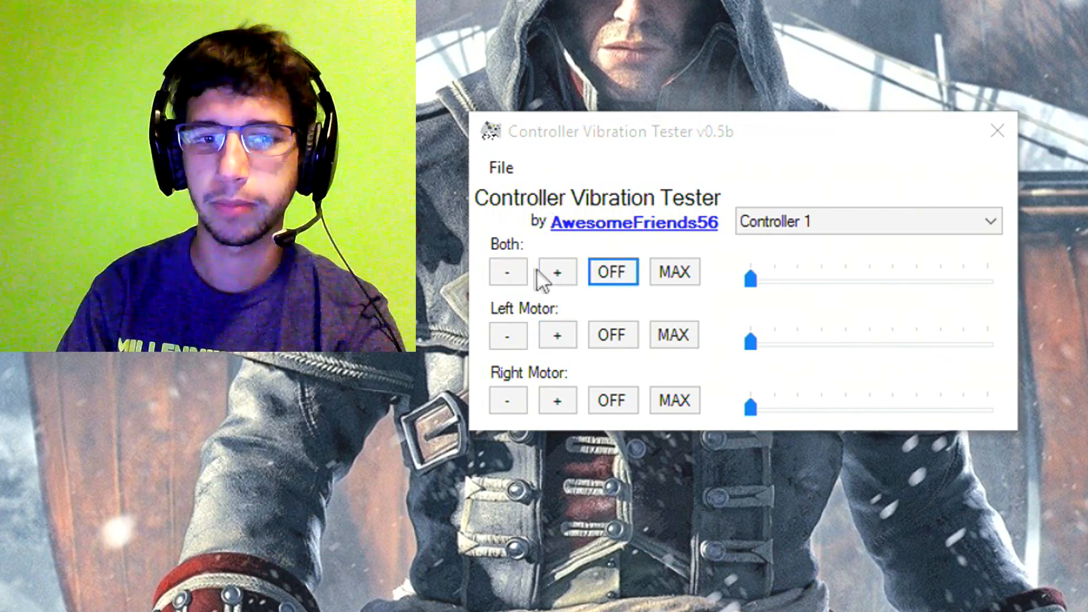
mouse_move(503, 309)
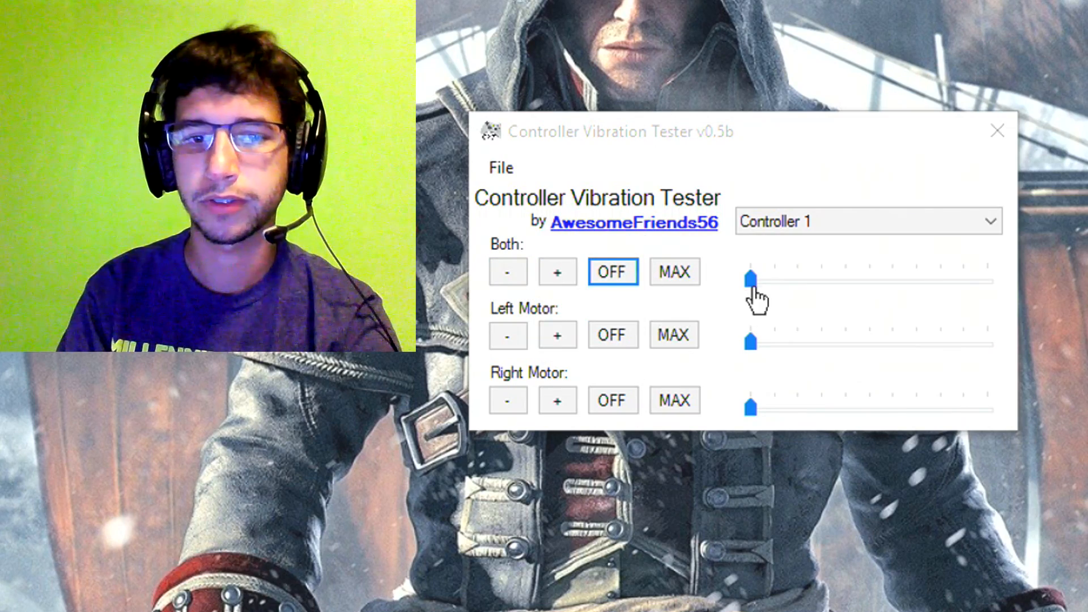
mouse_move(809, 368)
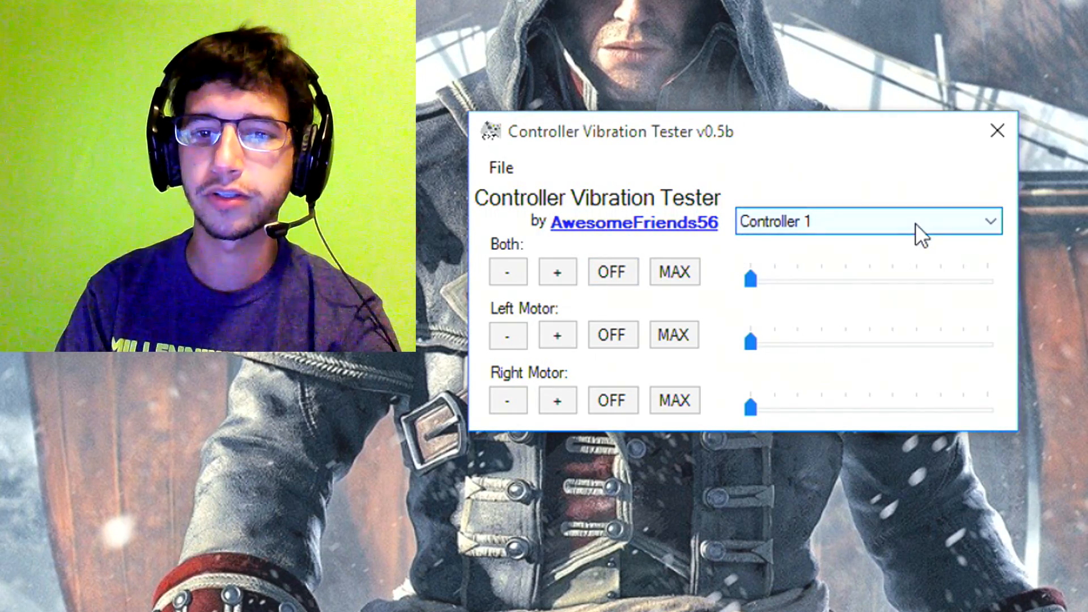
left_click(867, 221)
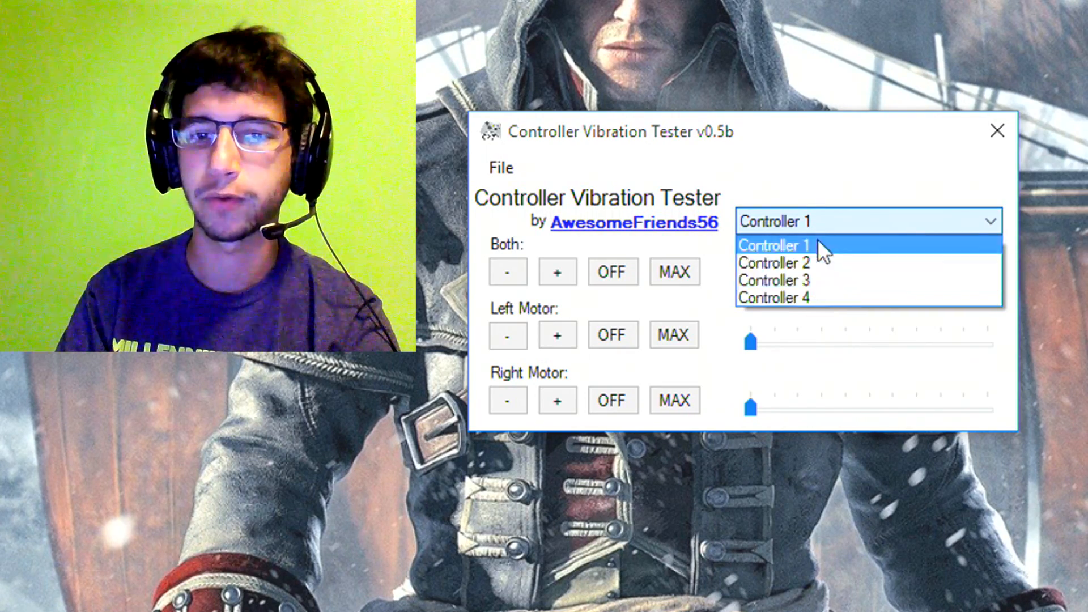
left_click(774, 245)
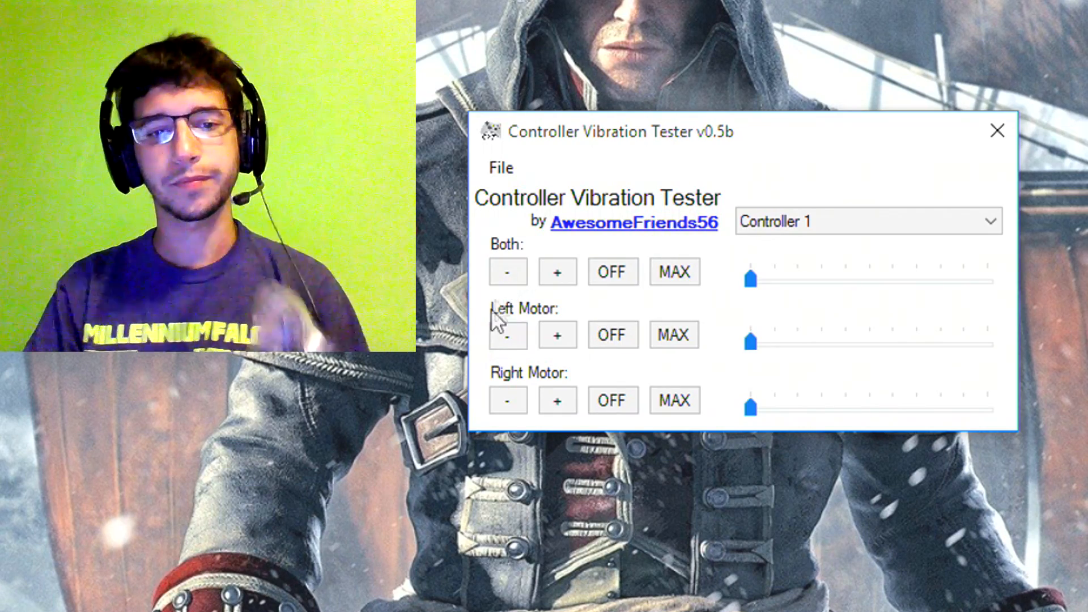
Step: Step both motors' combined strength up from zero to roughly 40 percent
left_click(557, 271)
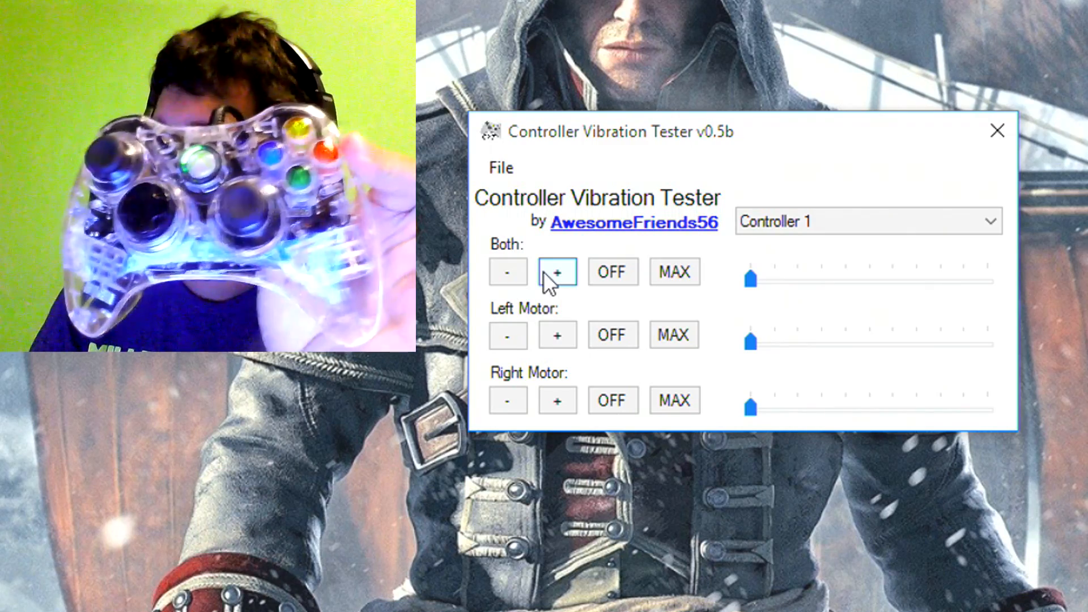
left_click(557, 270)
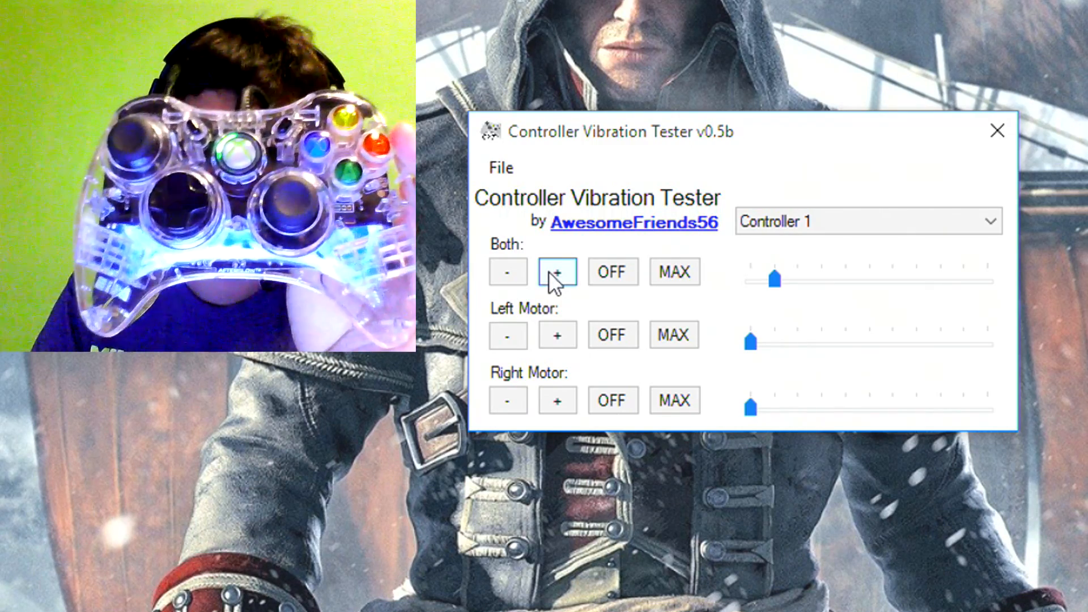
left_click(557, 271)
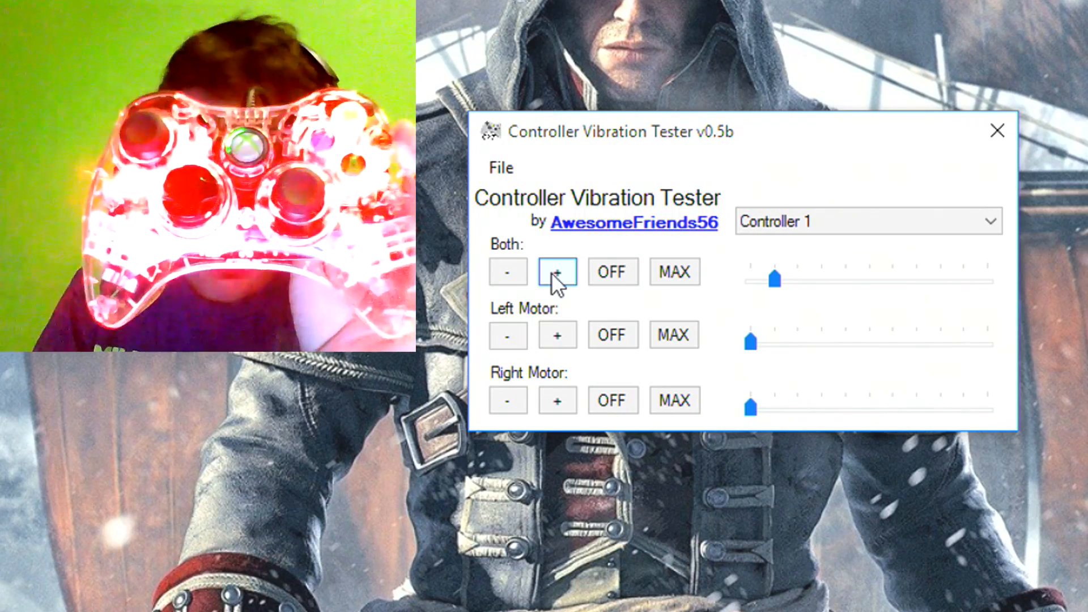
left_click(558, 271)
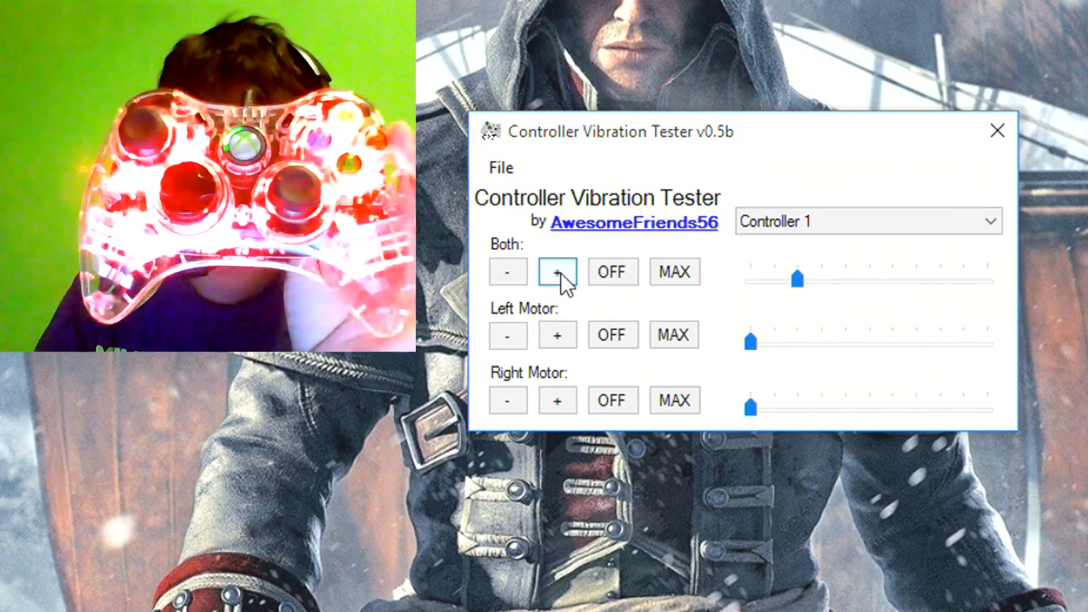
left_click(558, 271)
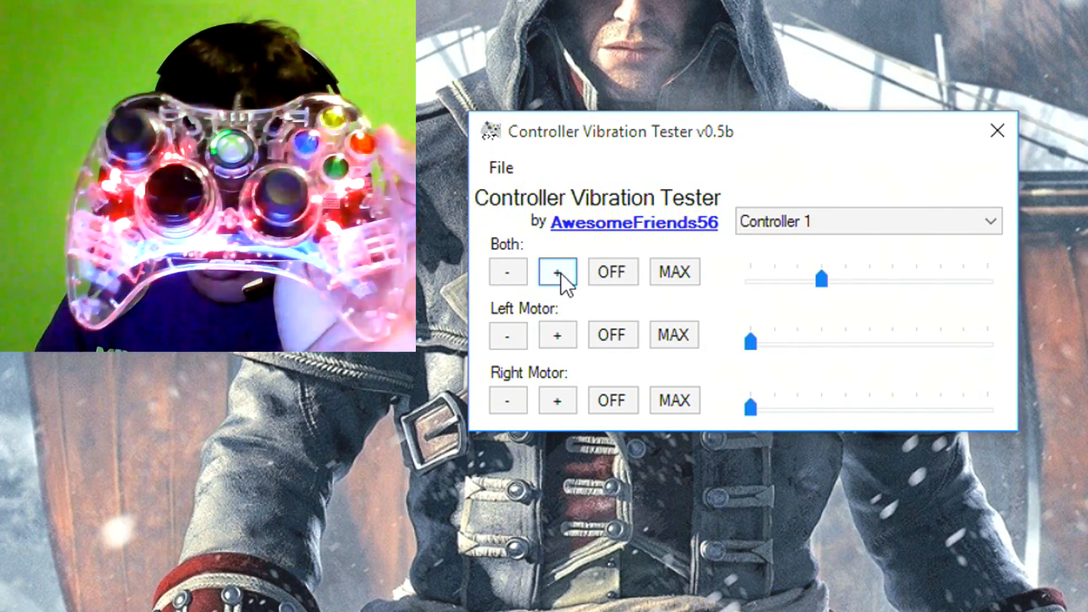
left_click(557, 271)
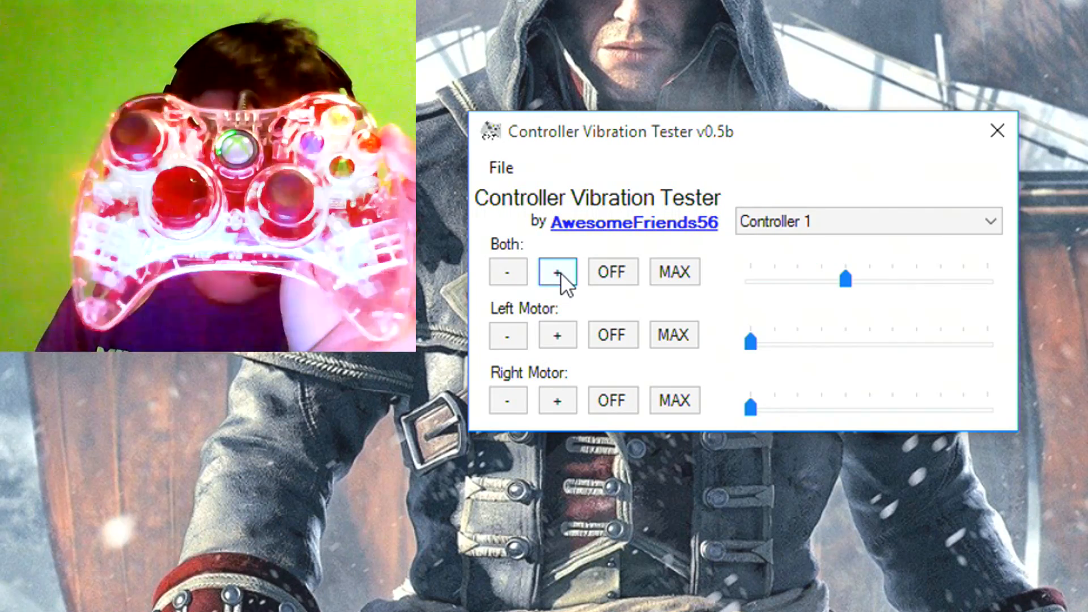
left_click(558, 271)
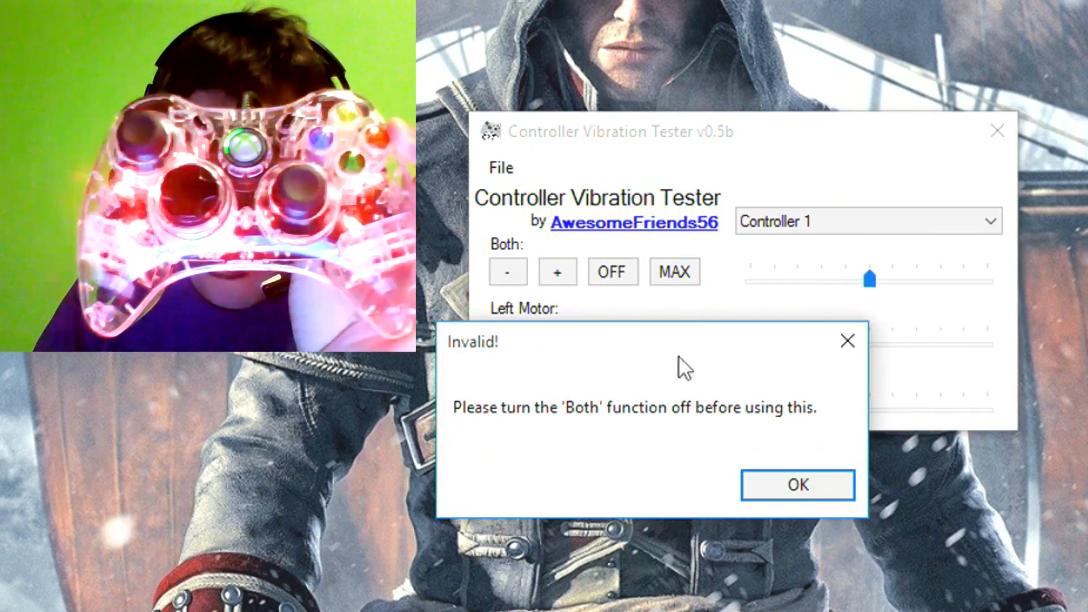
Step: Acknowledge the 'Invalid!' warning about Both and leave all motor strengths at zero
left_click(797, 484)
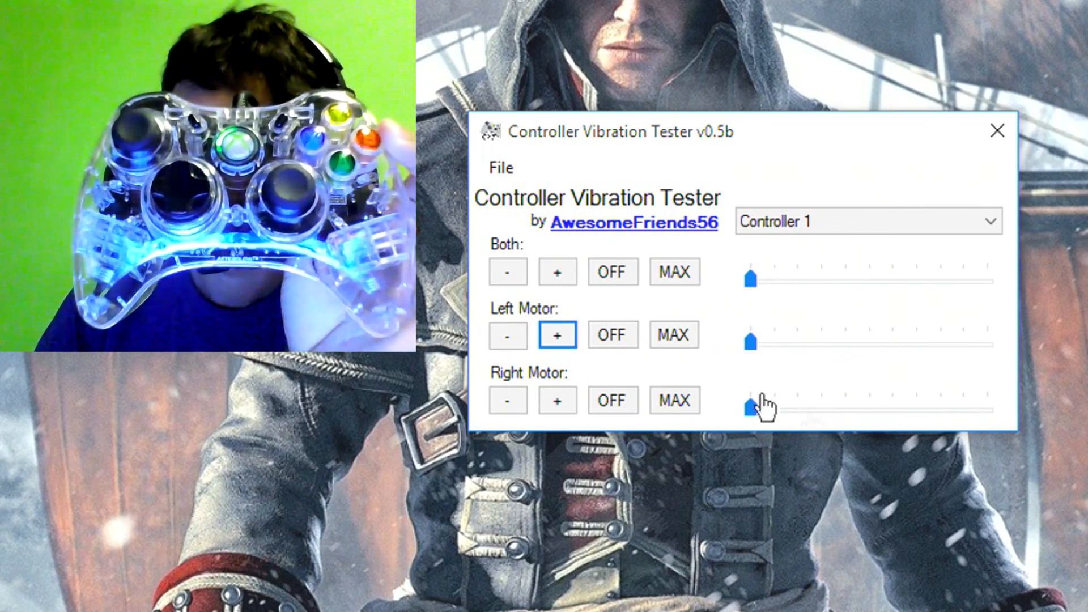
left_click(673, 271)
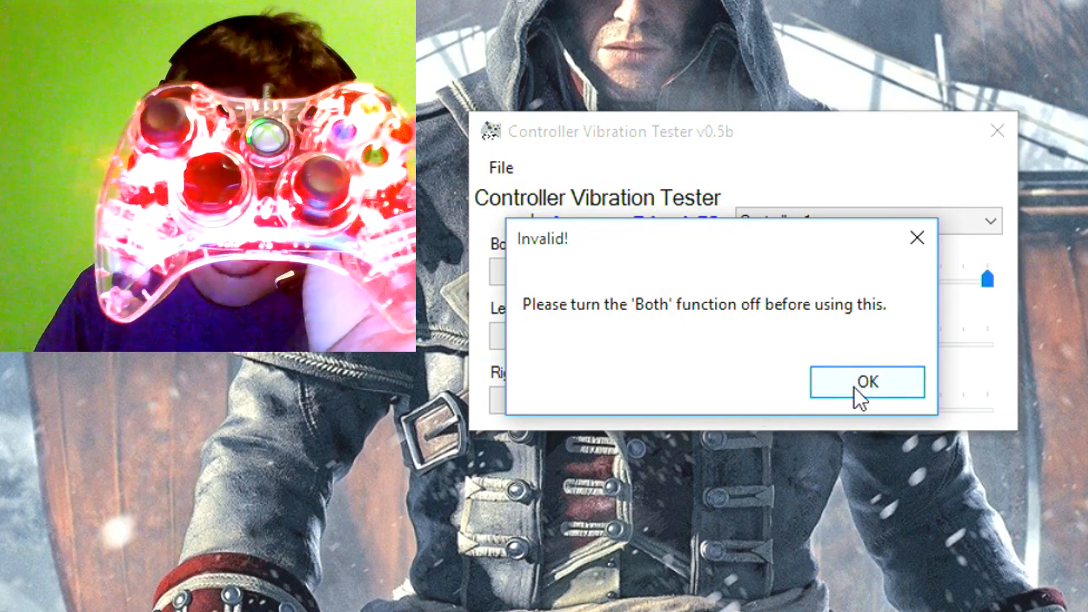
left_click(867, 382)
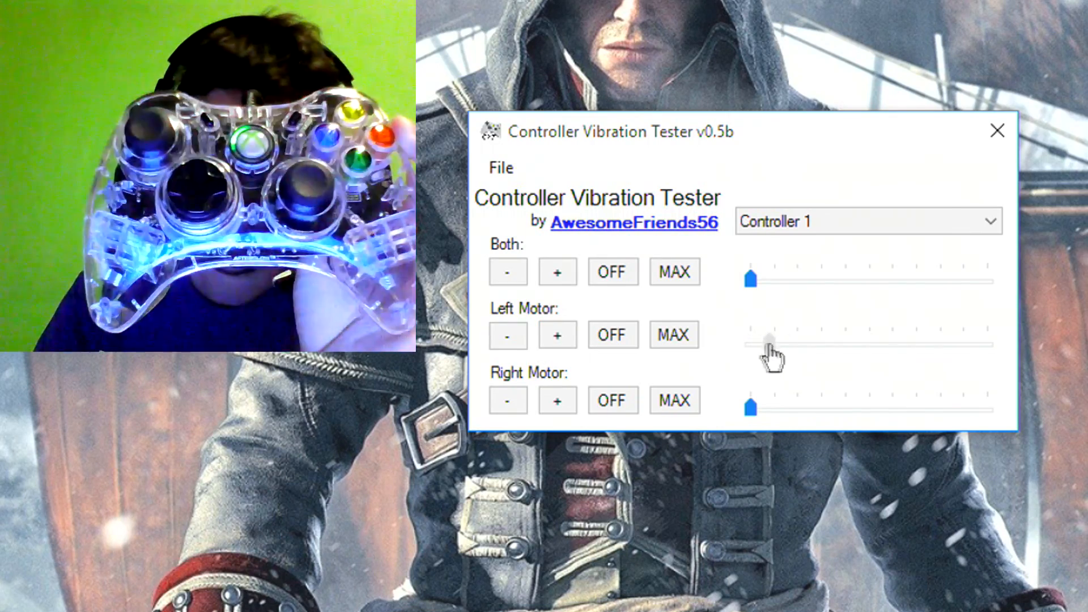
left_click_drag(771, 343, 877, 343)
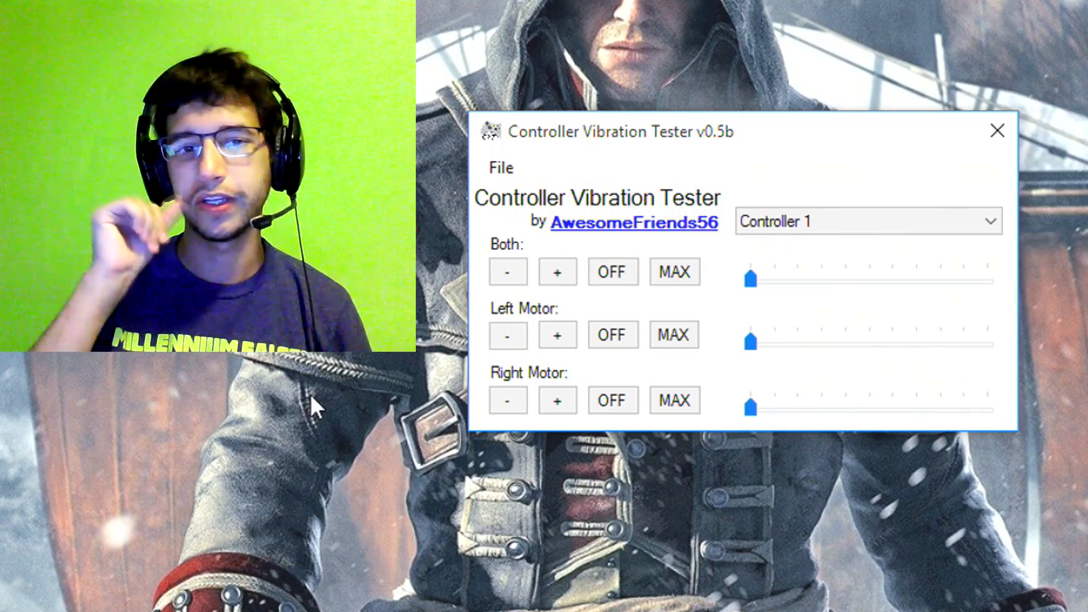
mouse_move(759, 493)
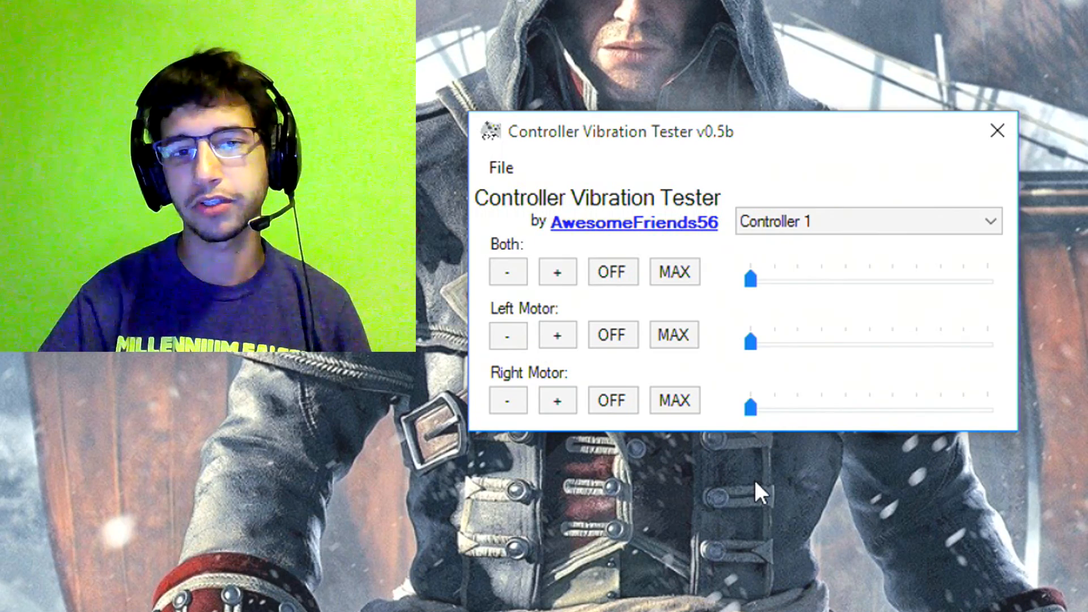
mouse_move(707, 534)
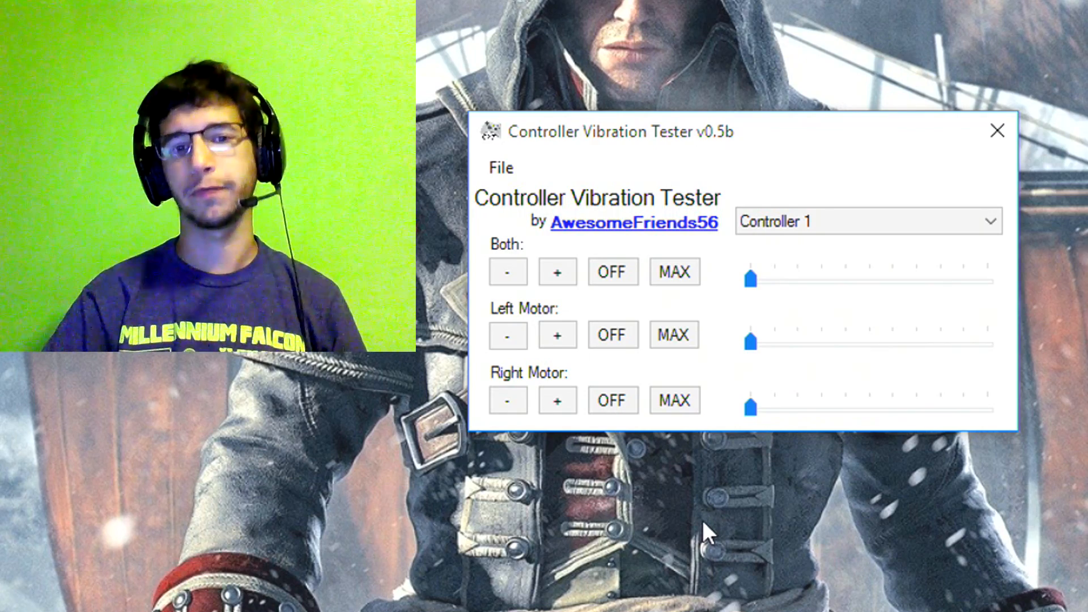
mouse_move(833, 202)
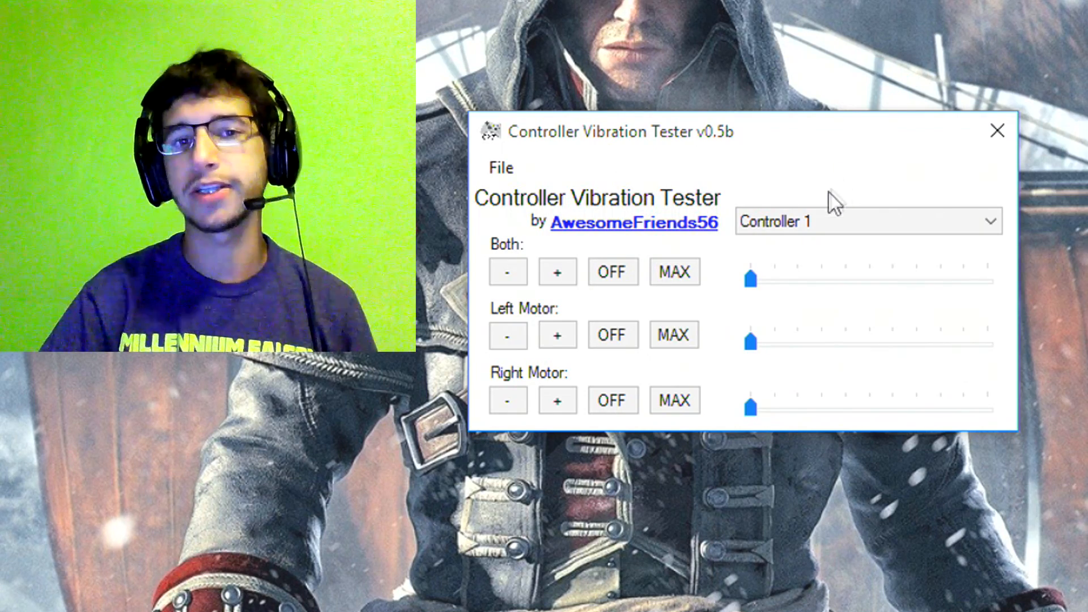